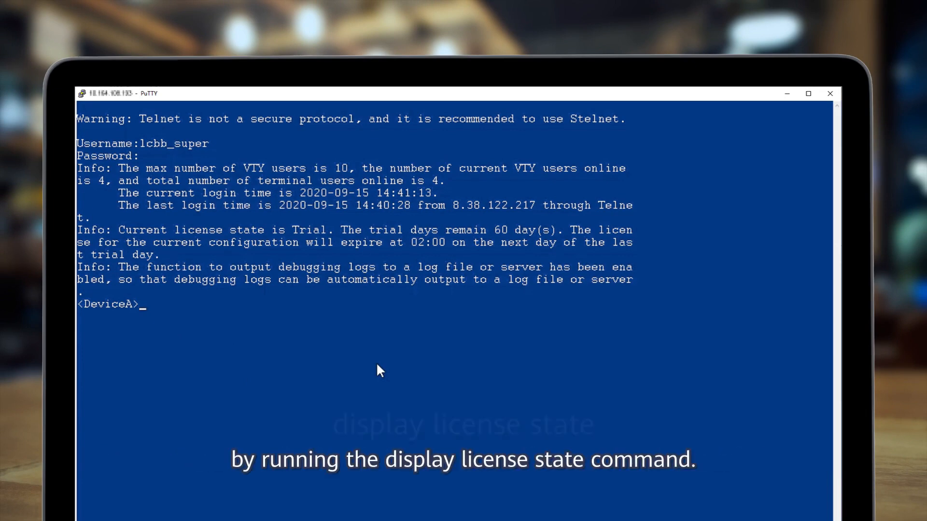
Query 'display license state', getting a Trial license with 60 days left, and begin the next display command
{"action": "type", "text": "display"}
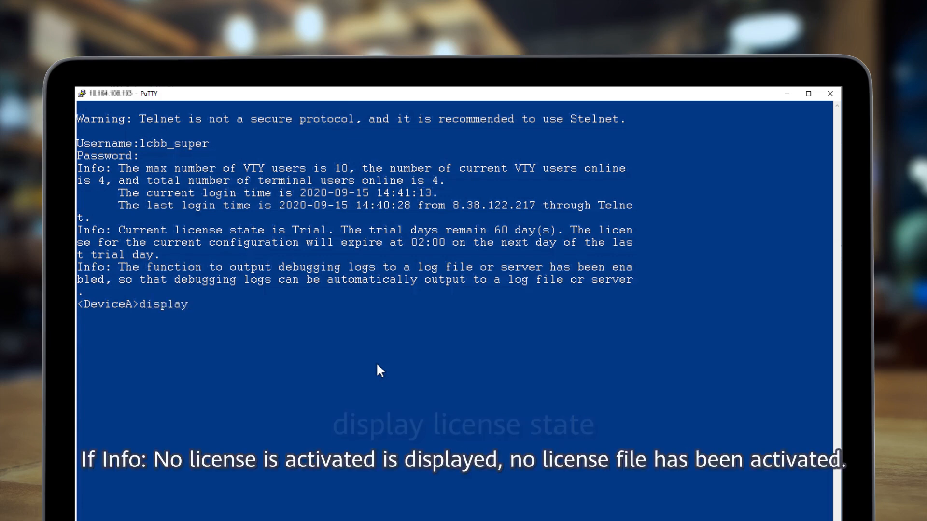
{"action": "type", "text": "license state"}
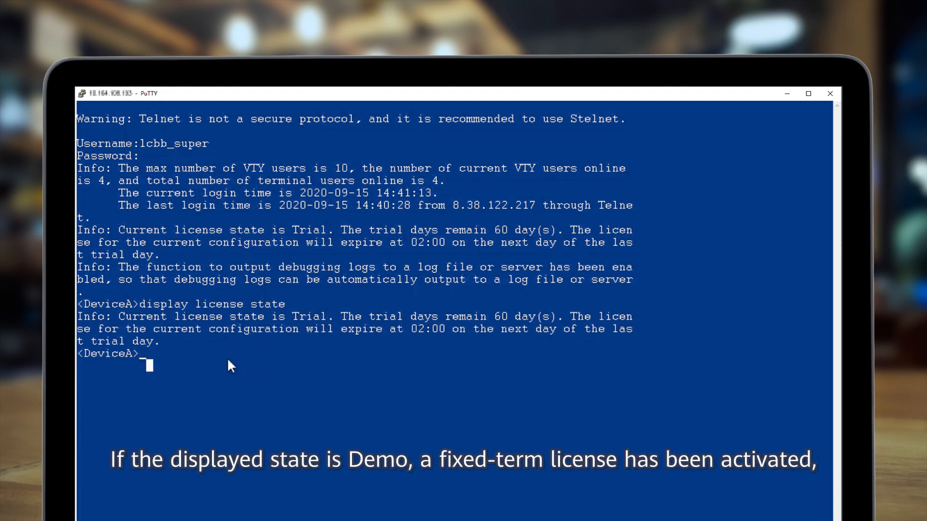
{"action": "key", "text": "enter"}
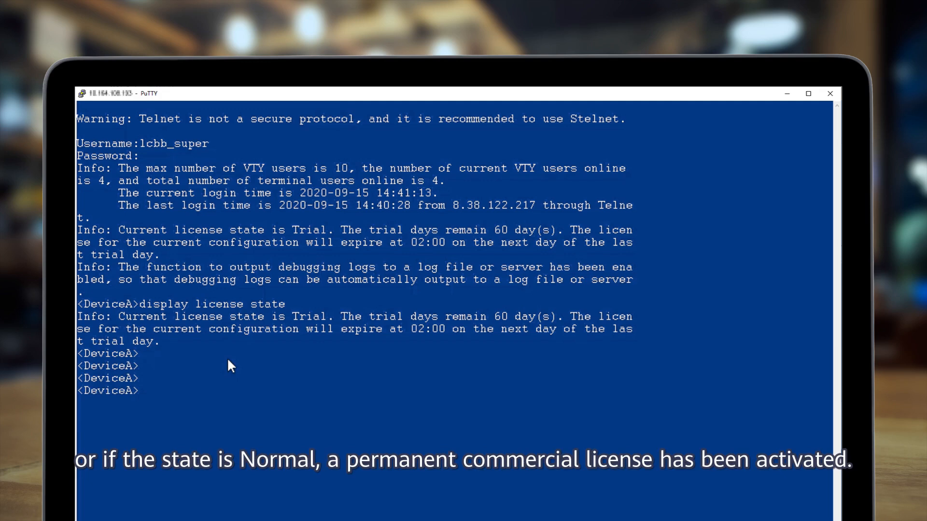
{"action": "type", "text": "di"}
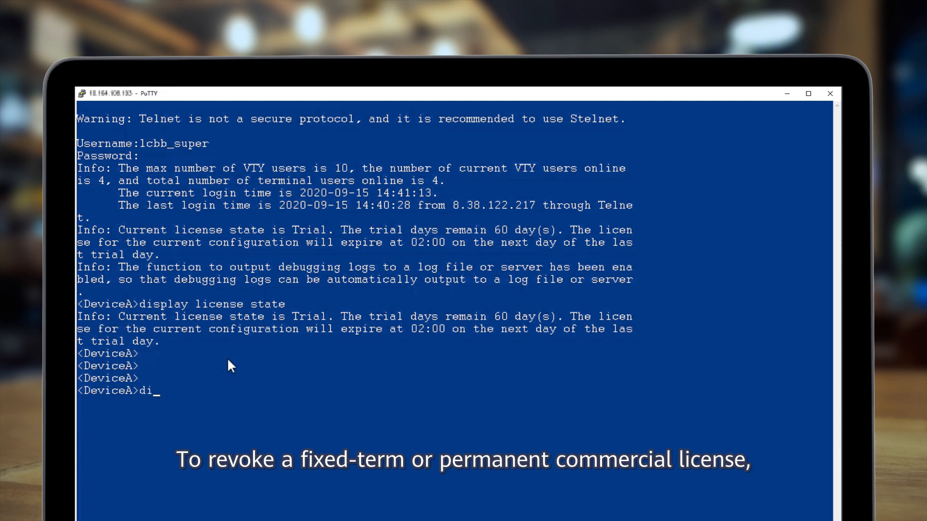
{"action": "type", "text": "splay"}
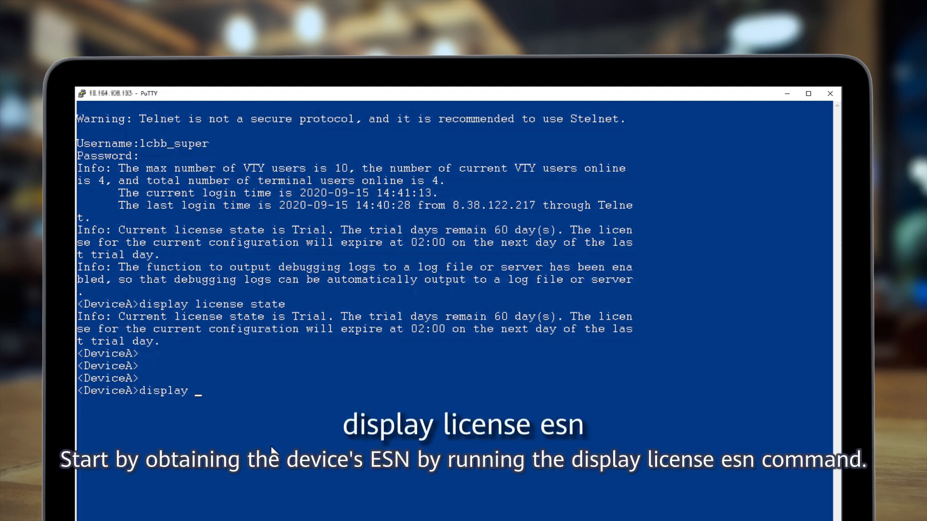
Run 'display license esn' to query the router's ESN
{"action": "type", "text": "license es"}
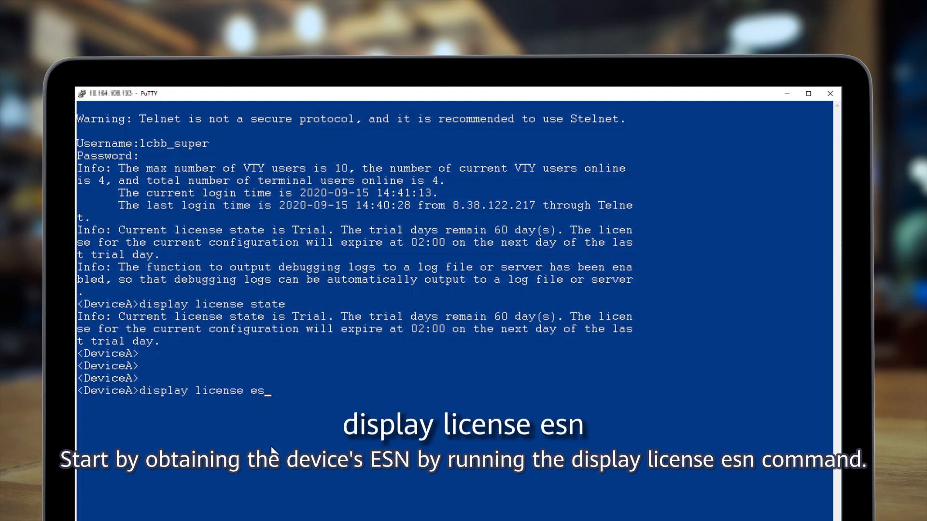
{"action": "key", "text": "Return"}
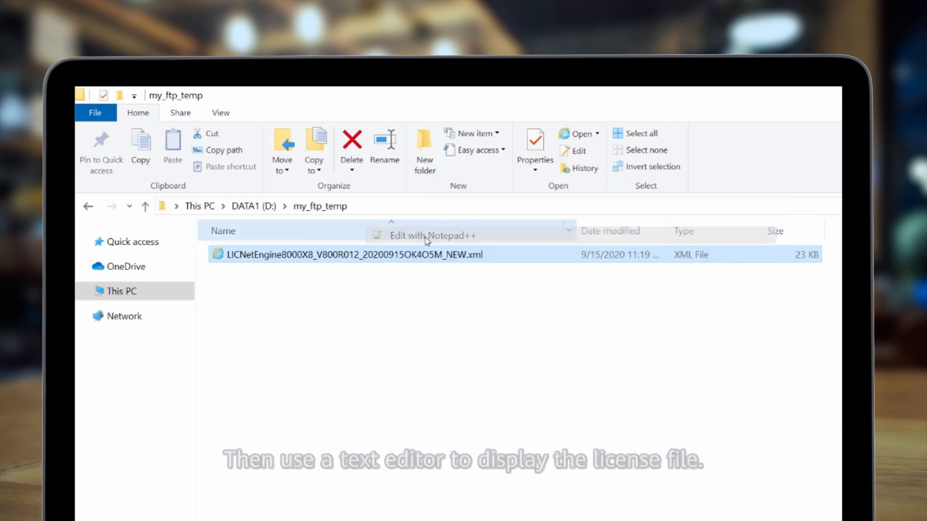
Open the license XML from my_ftp_temp in Notepad++ for viewing
{"action": "left_click", "coordinate": [423, 236]}
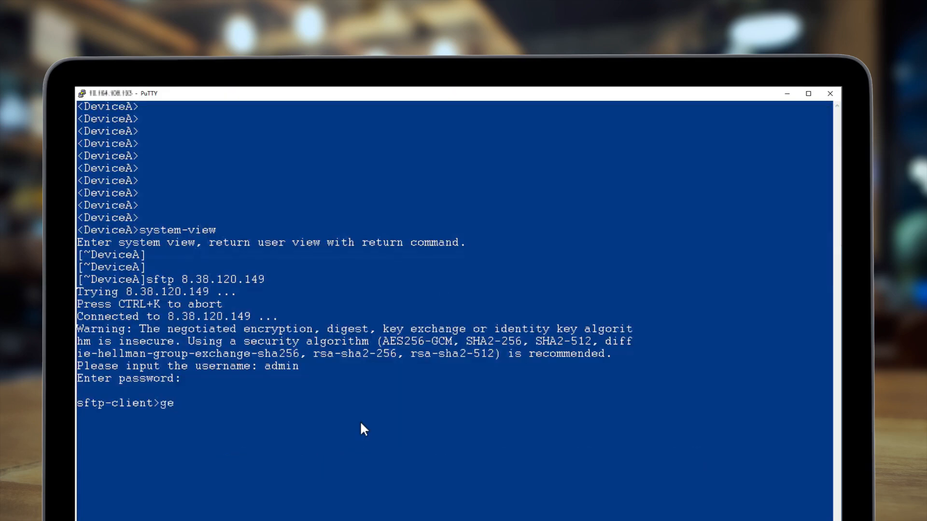
Download the license XML to the router with an SFTP get and leave the SFTP client
{"action": "right_click", "coordinate": [364, 429]}
{"action": "type", "text": "quit"}
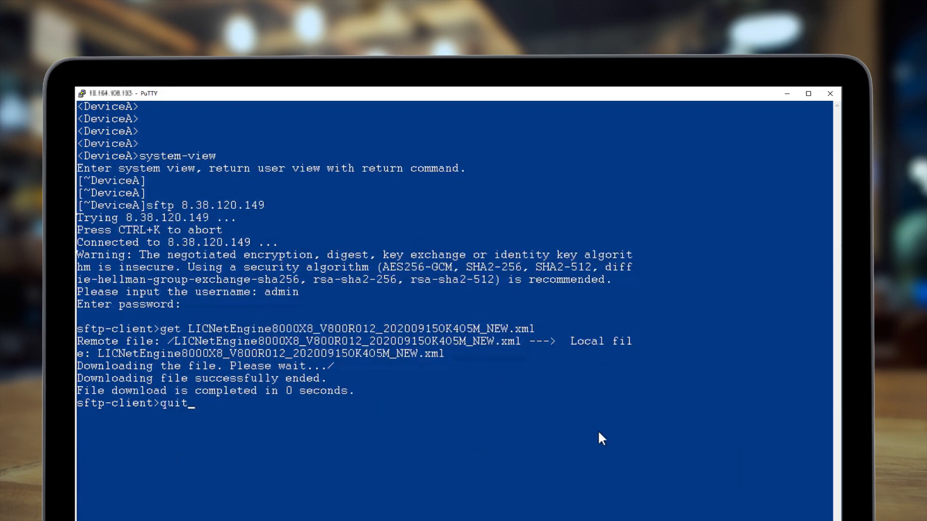
{"action": "key", "text": "Return"}
{"action": "type", "text": "copy"}
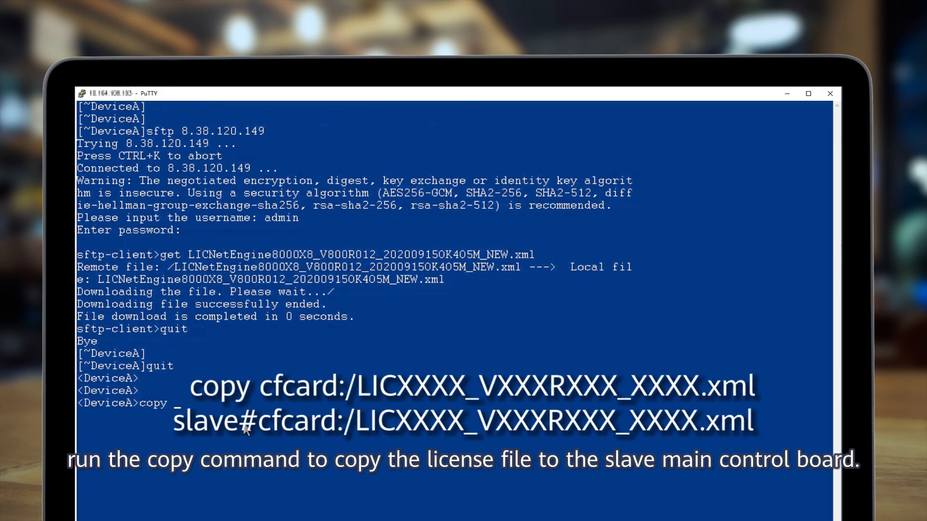
Copy the license XML from cfcard:/ to slave#cfcard:/ and confirm with Y
{"action": "type", "text": "cfcard:/"}
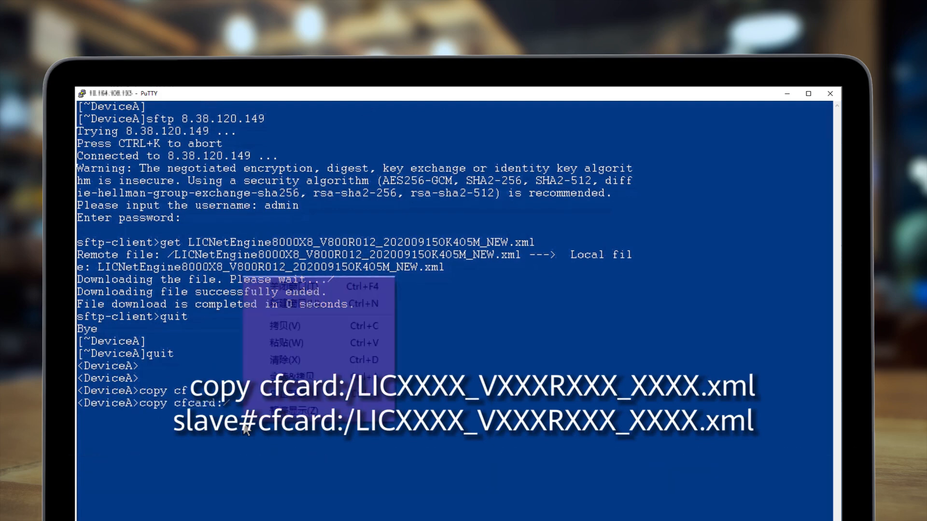
{"action": "left_click", "coordinate": [284, 342]}
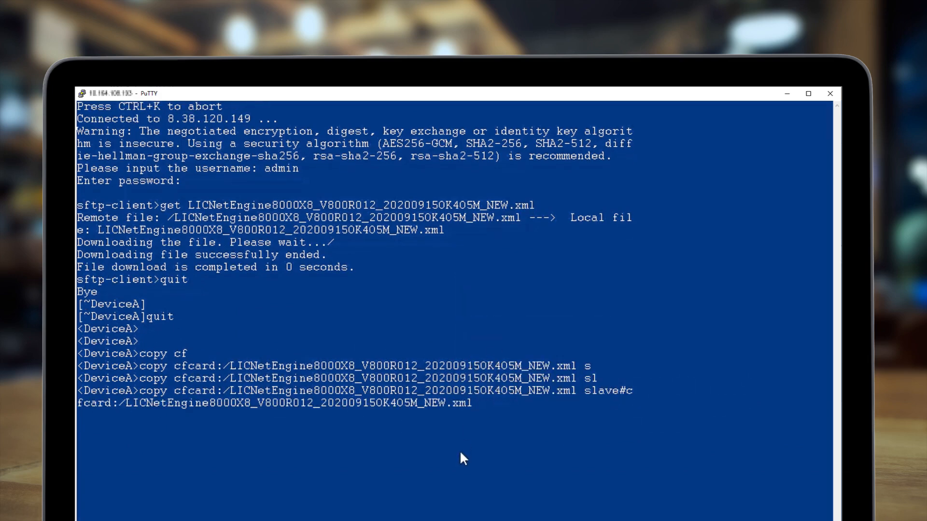
{"action": "key", "text": "Return"}
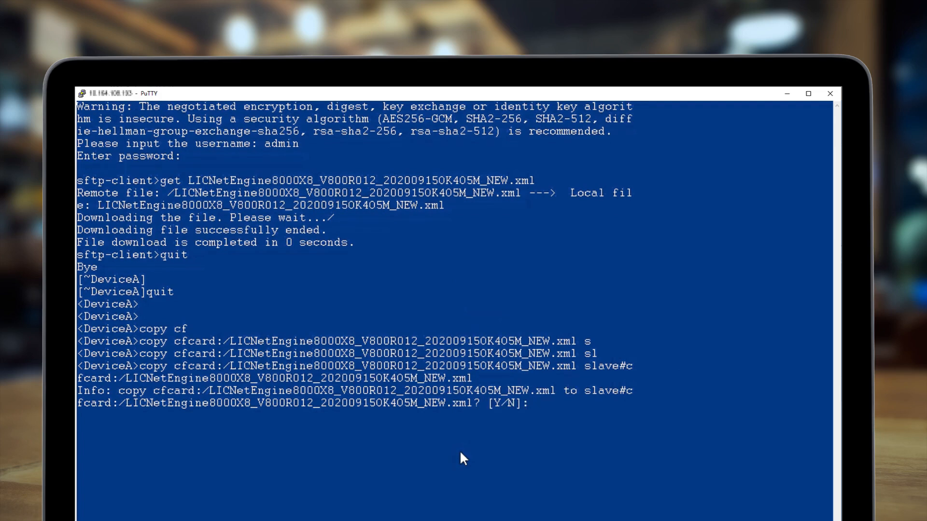
{"action": "type", "text": "Y"}
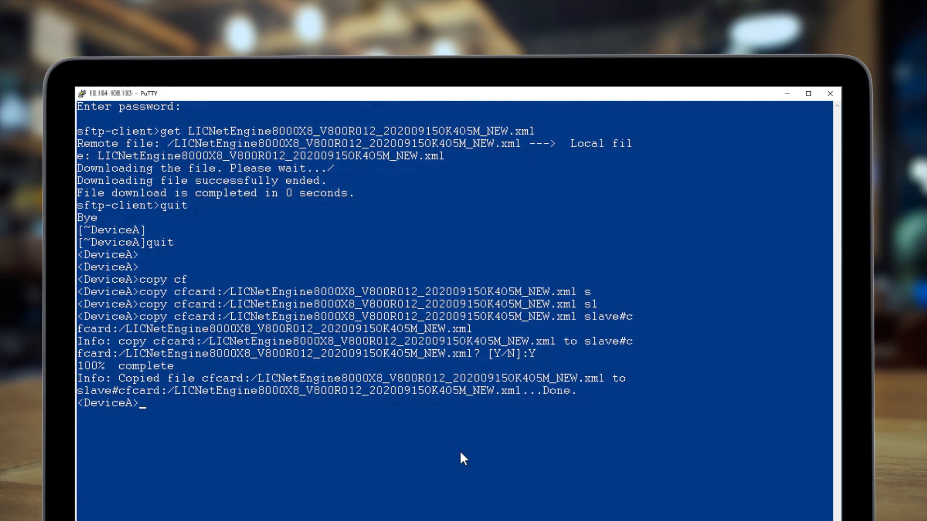
{"action": "mouse_move", "coordinate": [198, 427]}
{"action": "type", "text": "l"}
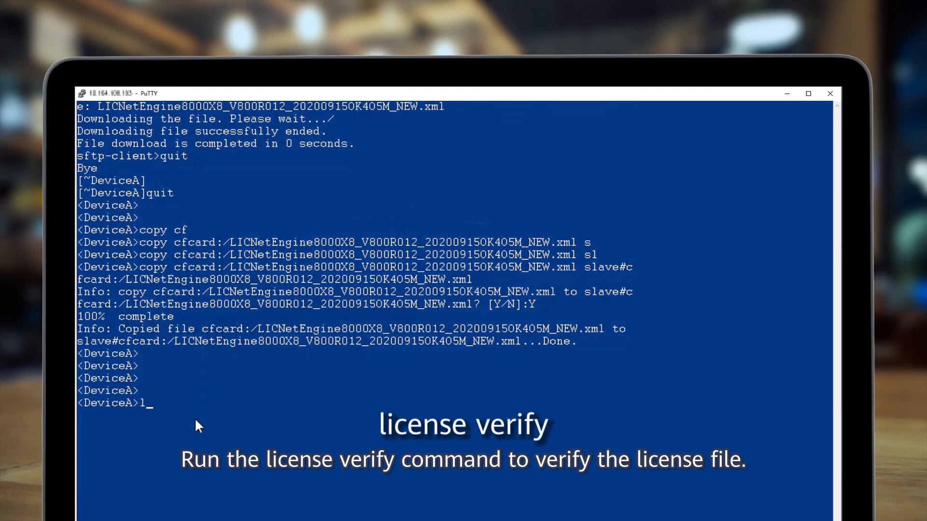
Verify then activate LICNetEngine8000X8_V800R012_20200915OK405M_NEW.xml, accepting the overwrite of the other board's copy
{"action": "type", "text": "icense verify"}
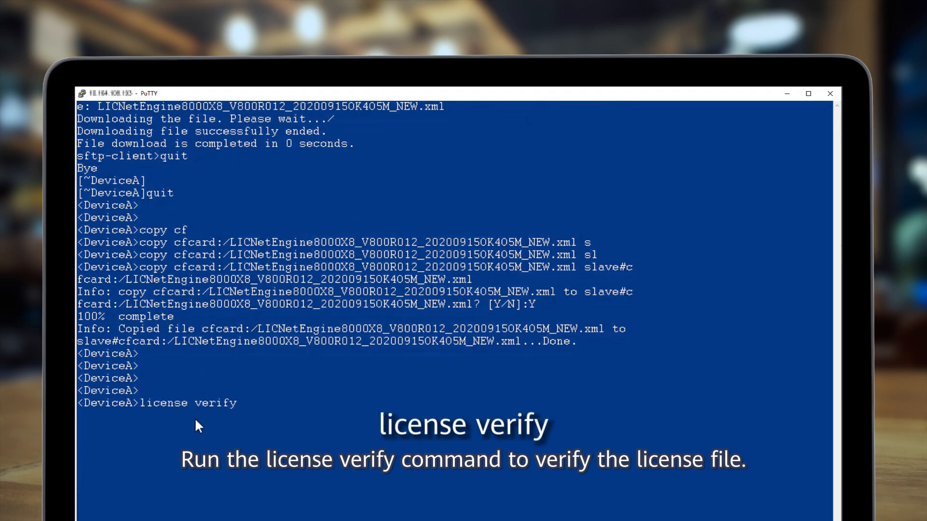
{"action": "type", "text": "LICNetEngine8000X8_V800R012_20200915OK405M_NEW.xml"}
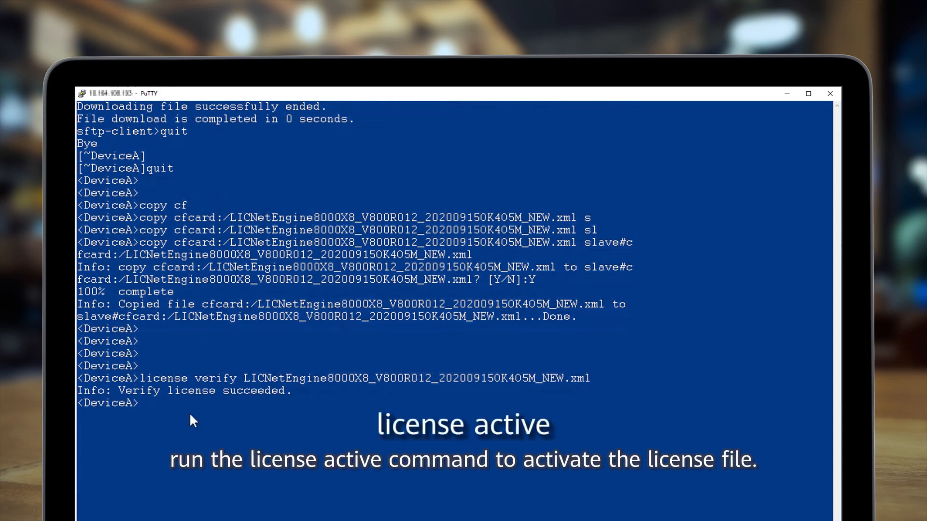
{"action": "double_click", "coordinate": [257, 390]}
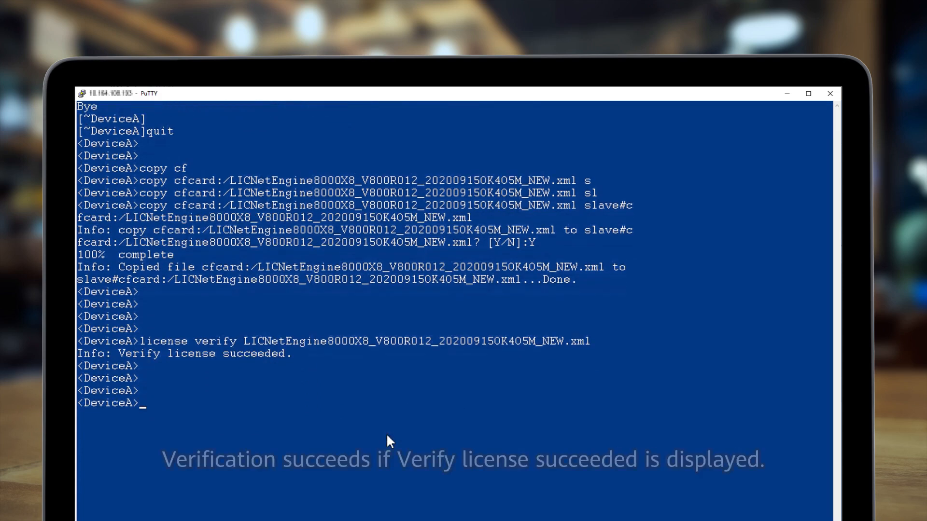
{"action": "type", "text": "license active LICNetEngine8000X8_V800R012_202009150K405M_NEW.xml"}
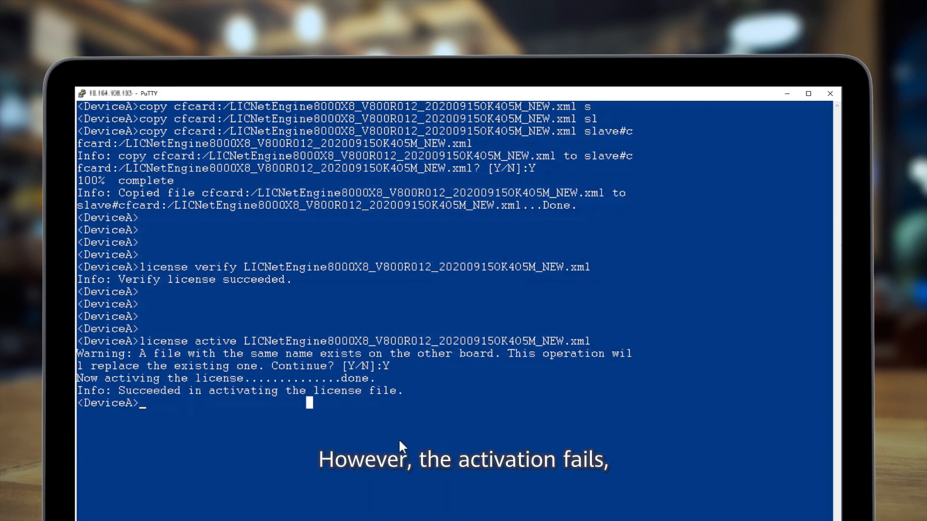
{"action": "scroll", "scroll_direction": "down", "scroll_amount": 3}
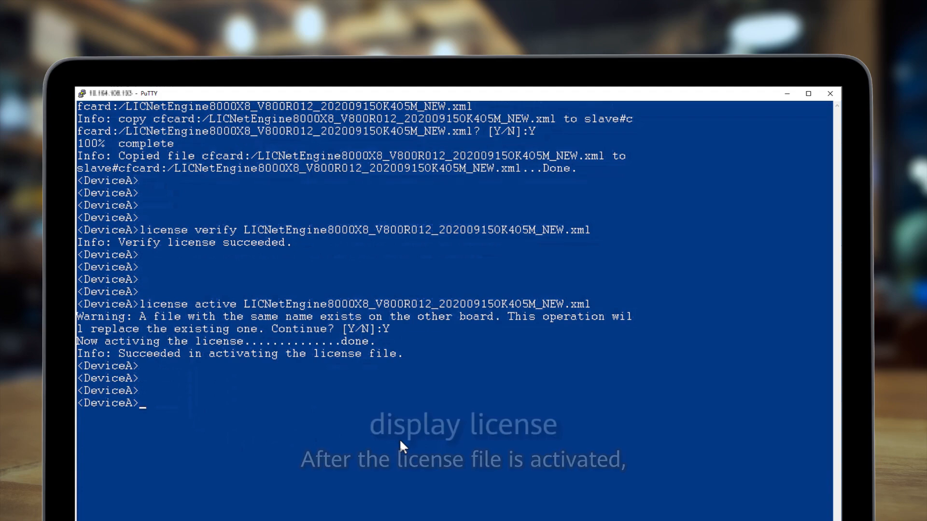
Run 'display license' and scroll its output showing the new XML active in Demo state
{"action": "type", "text": "display li"}
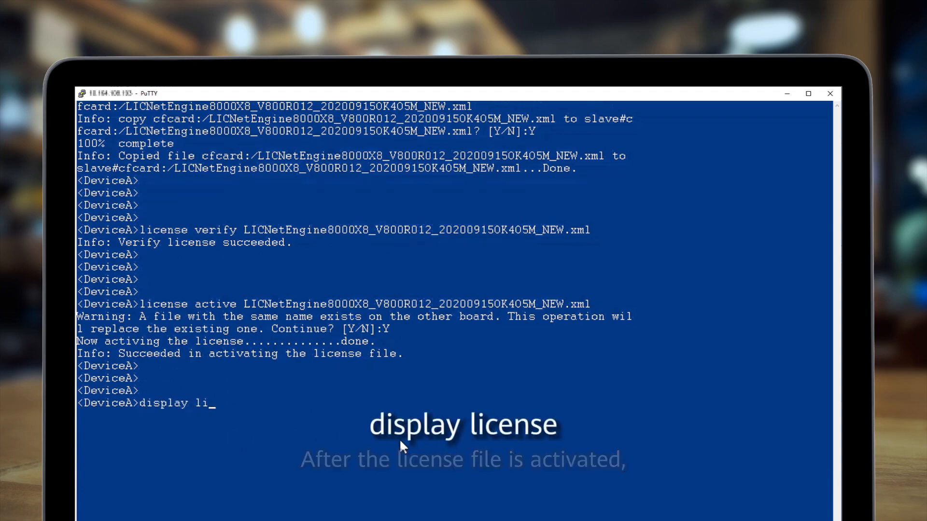
{"action": "key", "text": "Return"}
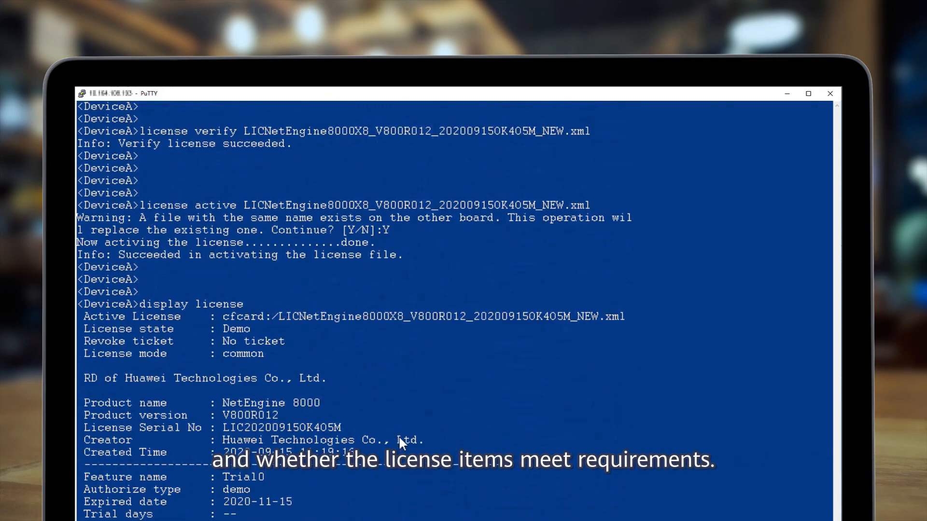
{"action": "mouse_move", "coordinate": [182, 336]}
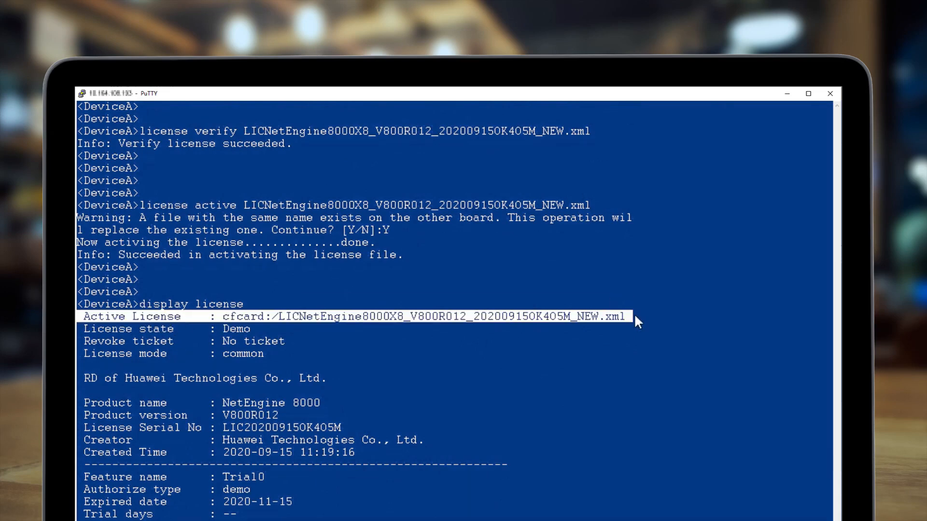
{"action": "scroll", "scroll_direction": "down", "scroll_amount": 3}
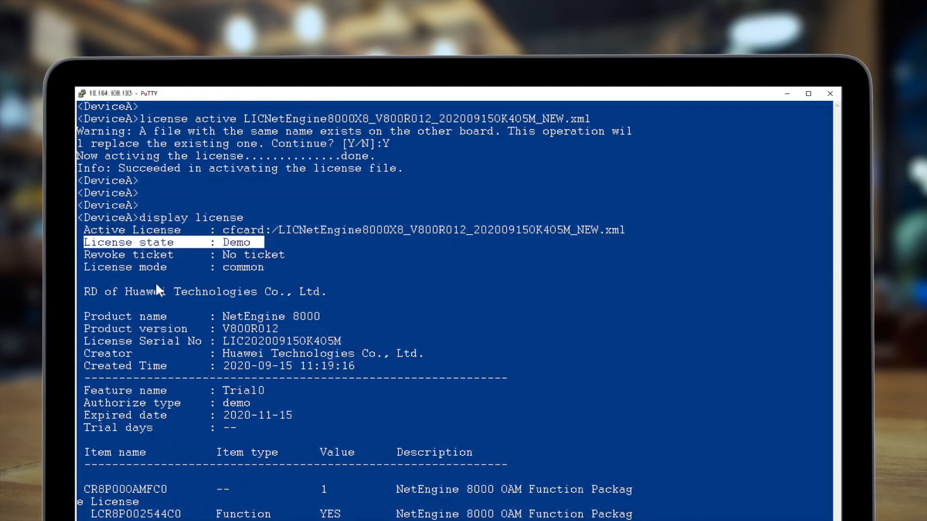
{"action": "scroll", "scroll_direction": "down", "scroll_amount": 3}
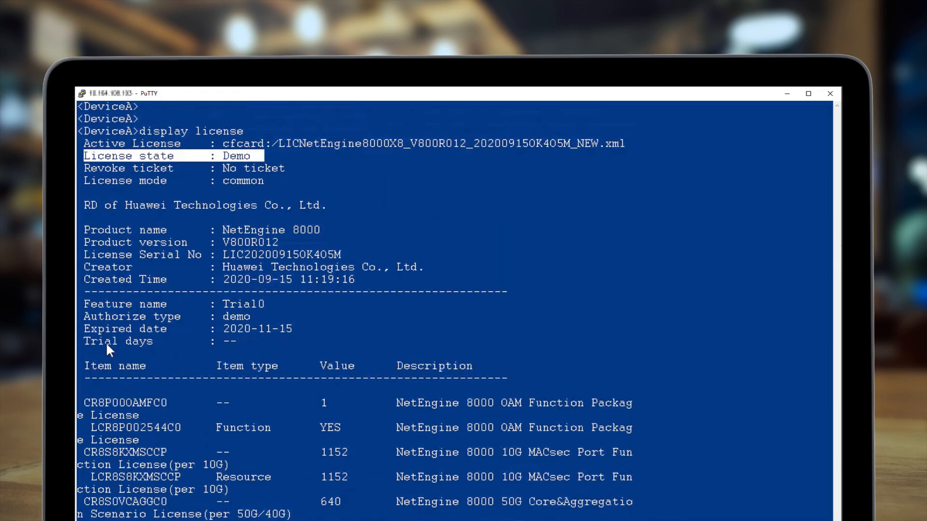
{"action": "scroll", "scroll_direction": "down", "scroll_amount": 3}
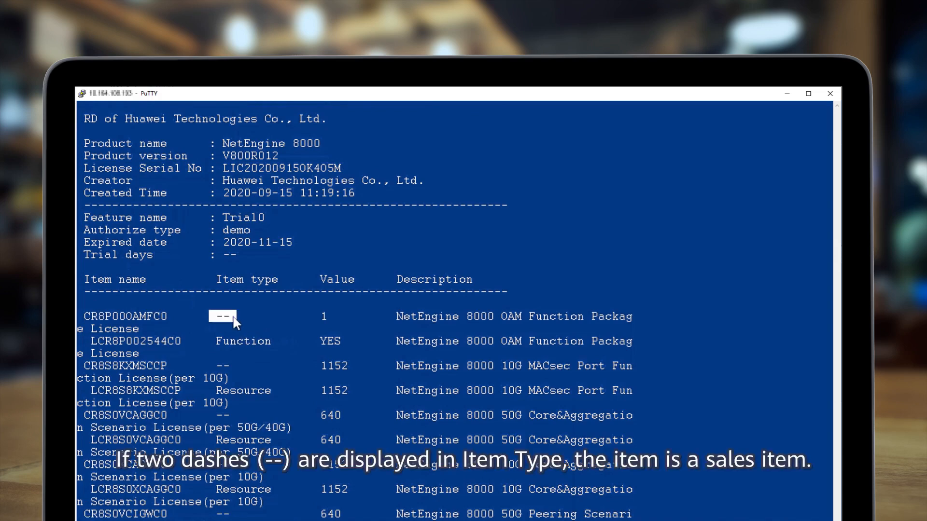
Scroll through the remaining license items to the notice that the Demo license expires in 61 days
{"action": "scroll", "scroll_direction": "down", "scroll_amount": 3}
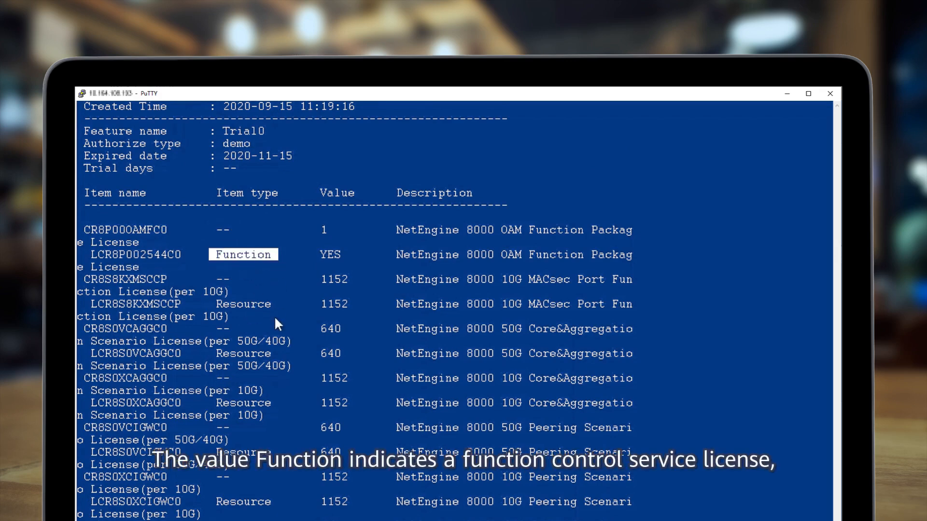
{"action": "mouse_move", "coordinate": [242, 304]}
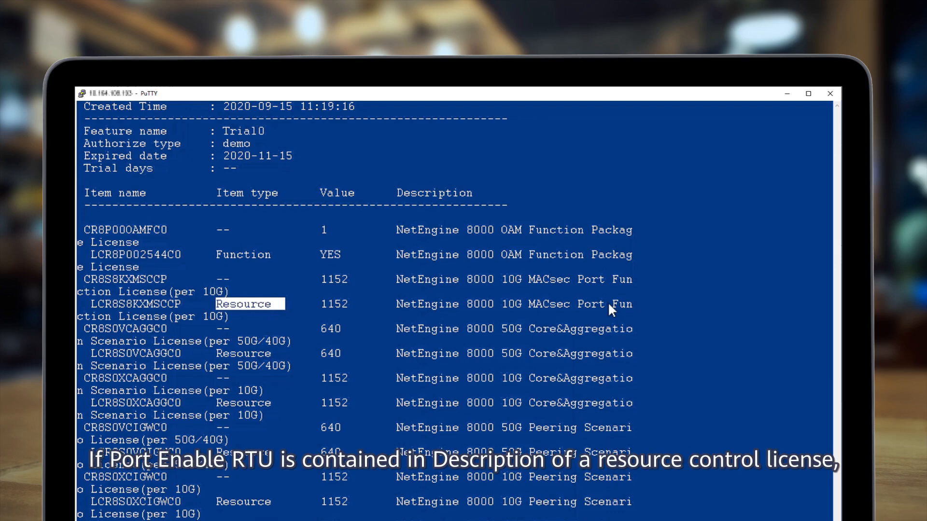
{"action": "scroll", "scroll_direction": "down", "scroll_amount": 3}
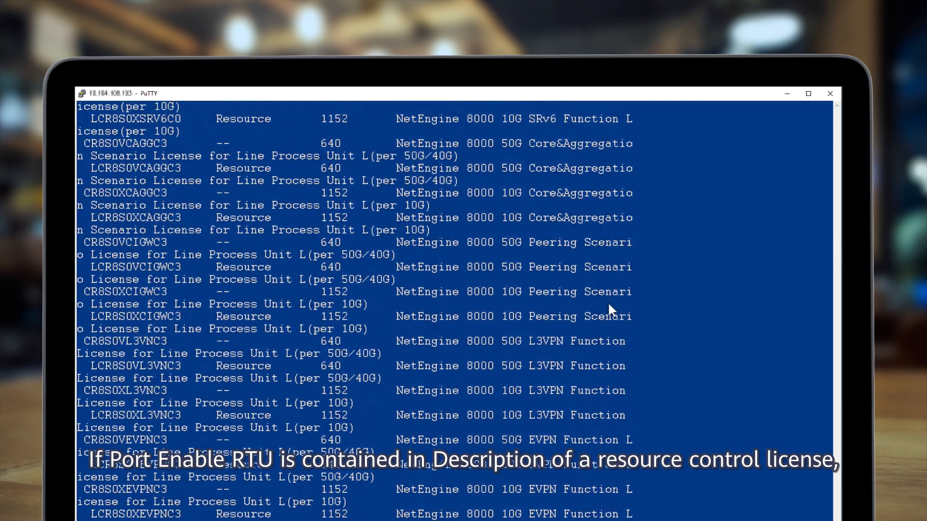
{"action": "scroll", "scroll_direction": "down", "scroll_amount": 3}
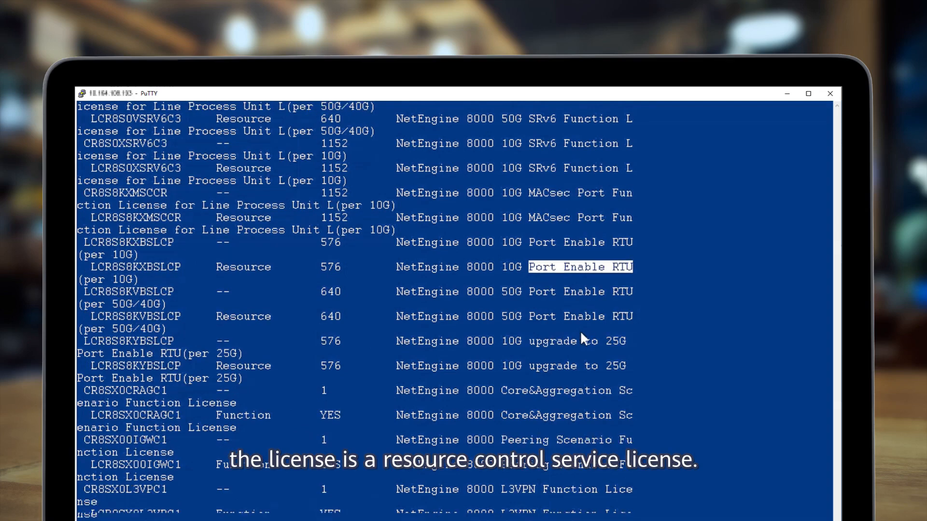
{"action": "scroll", "scroll_direction": "down", "scroll_amount": 3}
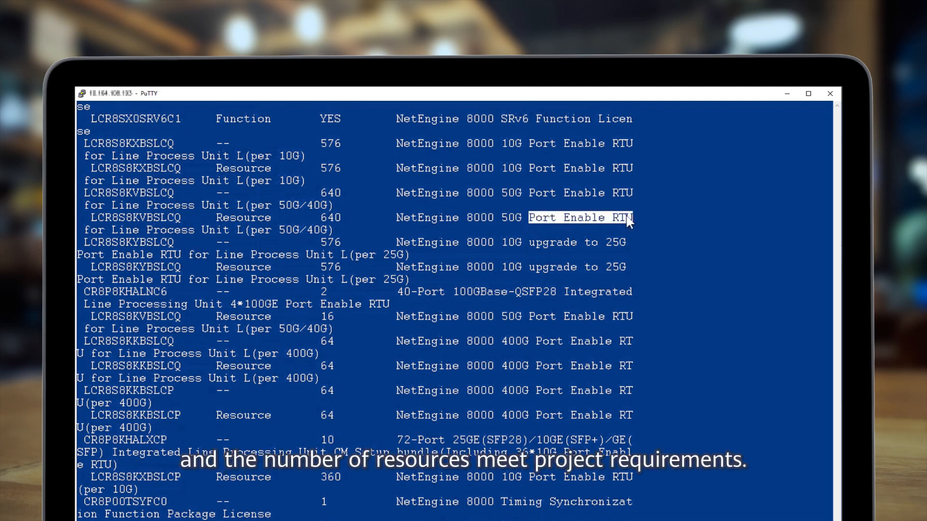
{"action": "mouse_move", "coordinate": [585, 237]}
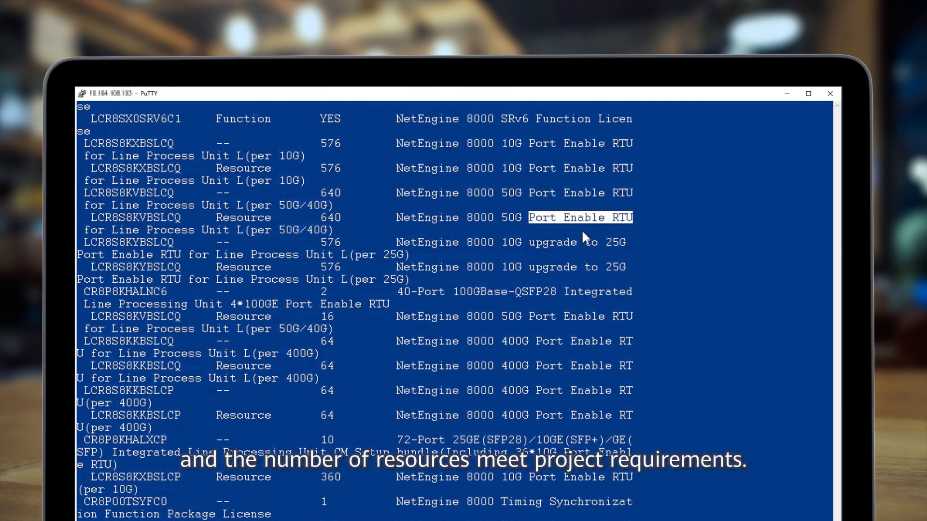
{"action": "scroll", "scroll_direction": "down", "scroll_amount": 3}
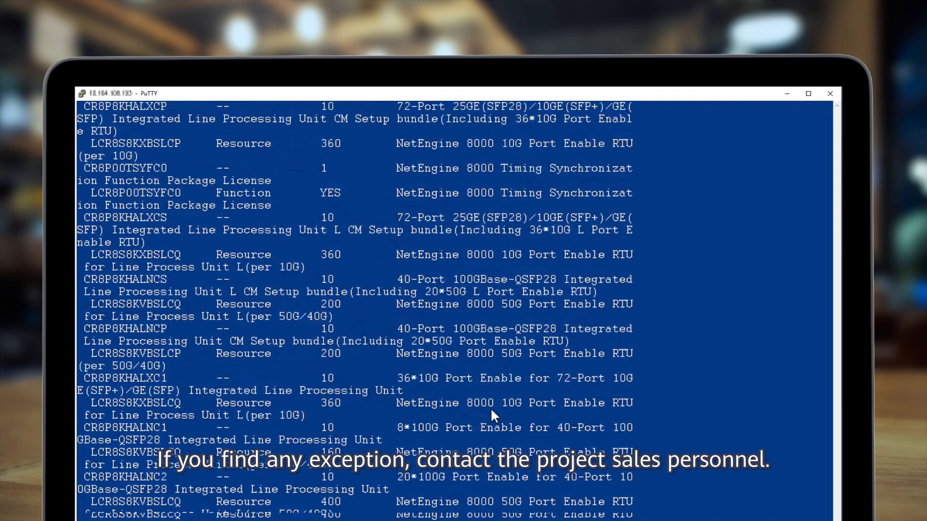
{"action": "scroll", "scroll_direction": "down", "scroll_amount": 3}
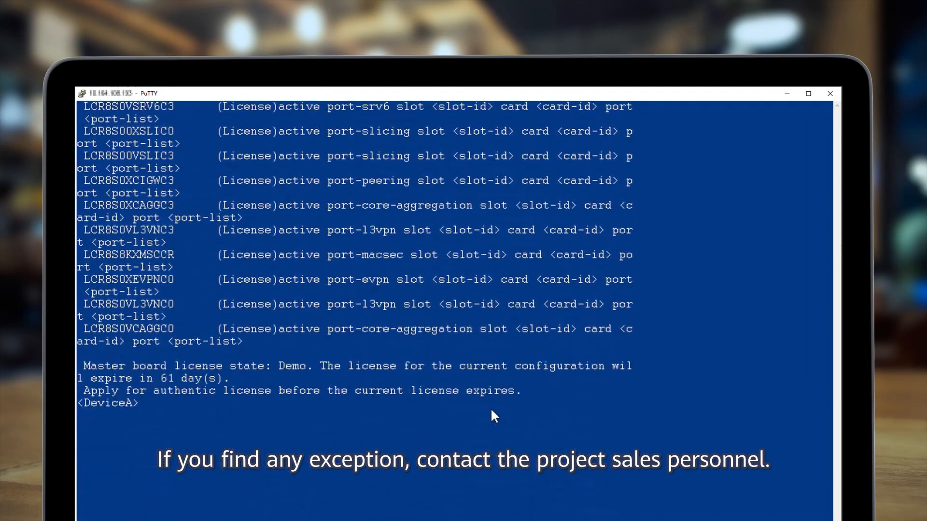